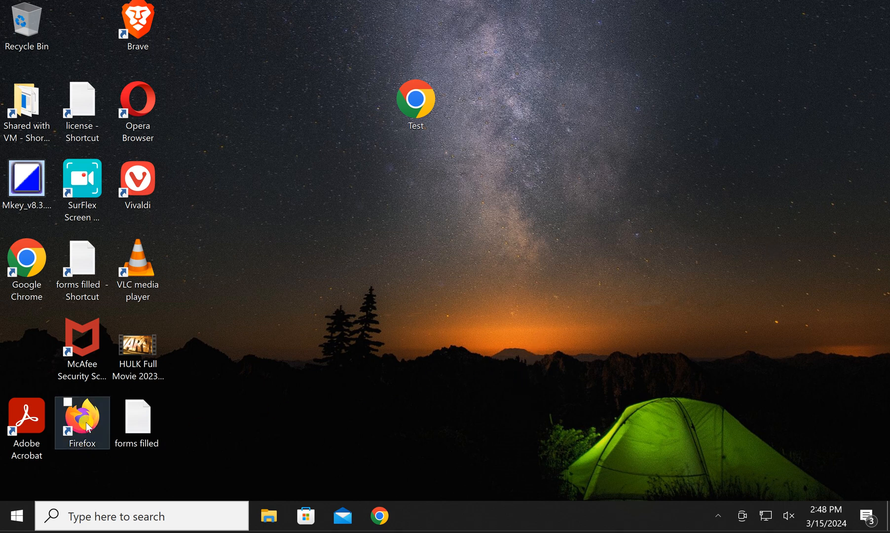
Launch Firefox from the desktop and reach its Settings page via the menu
{"action": "double_click", "coordinate": [82, 422]}
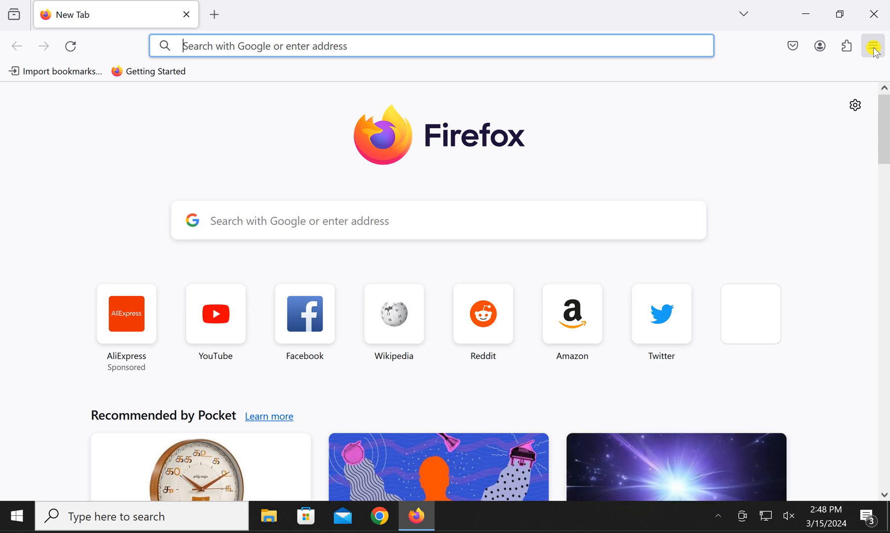
{"action": "left_click", "coordinate": [874, 46]}
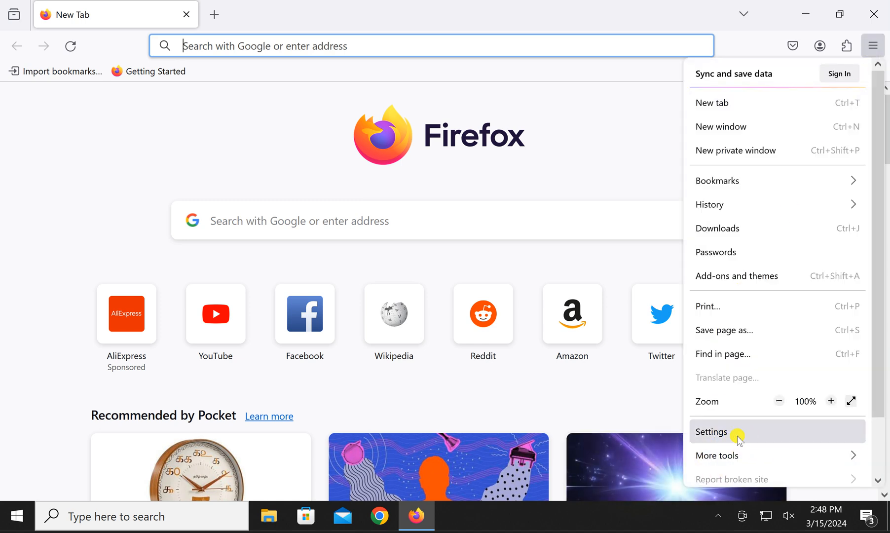
{"action": "left_click", "coordinate": [711, 433]}
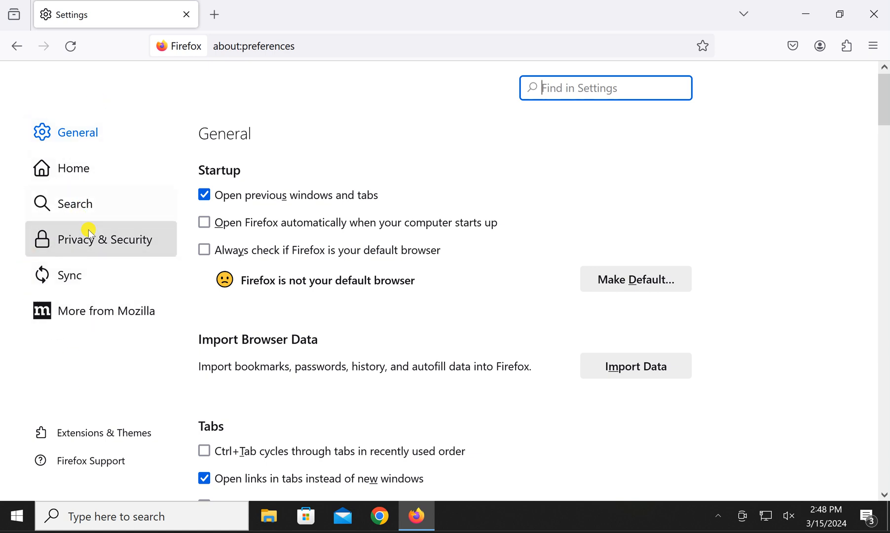
Show the DNS over HTTPS section of the Privacy & Security preferences
{"action": "left_click", "coordinate": [105, 238]}
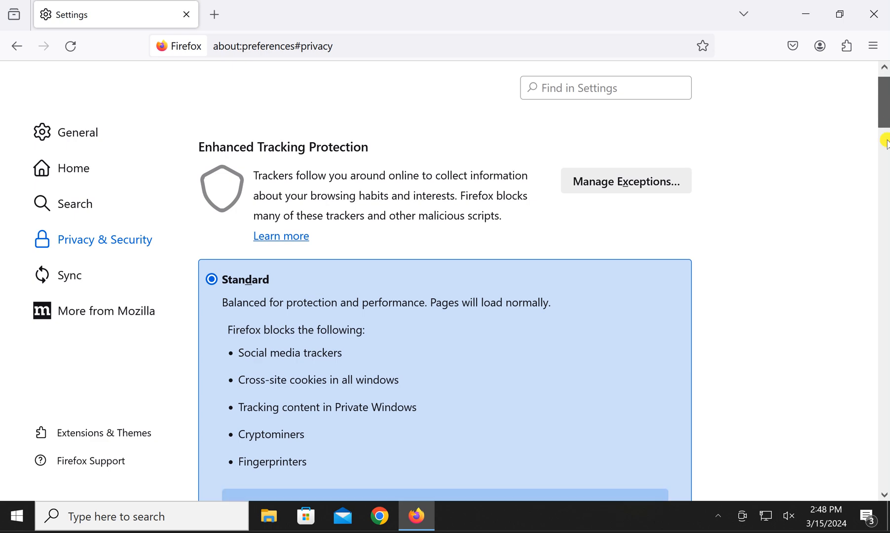
{"action": "scroll", "scroll_direction": "down", "scroll_amount": 3}
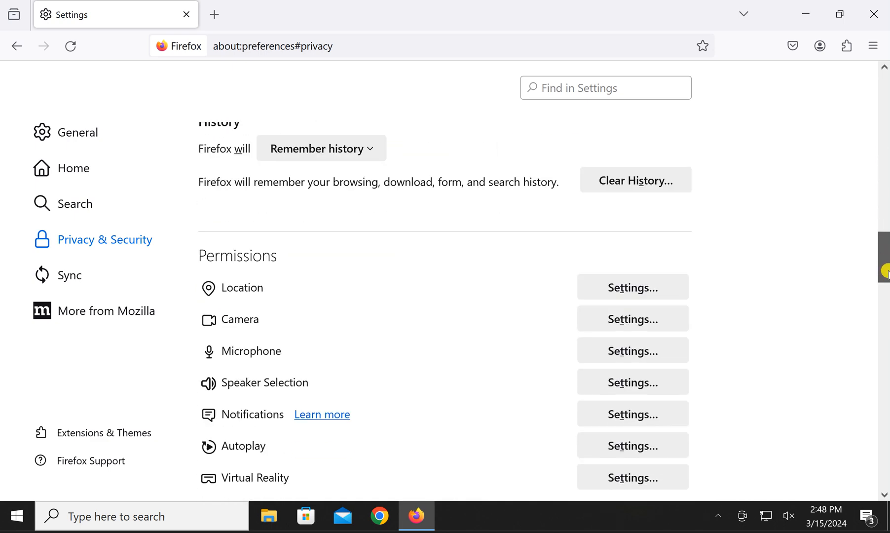
{"action": "scroll", "scroll_direction": "down", "scroll_amount": 3}
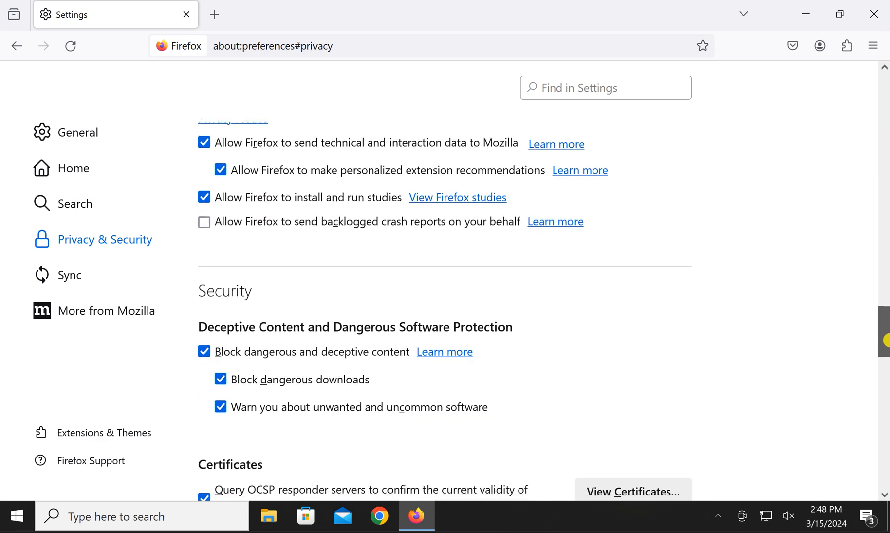
{"action": "scroll", "scroll_direction": "down", "scroll_amount": 3}
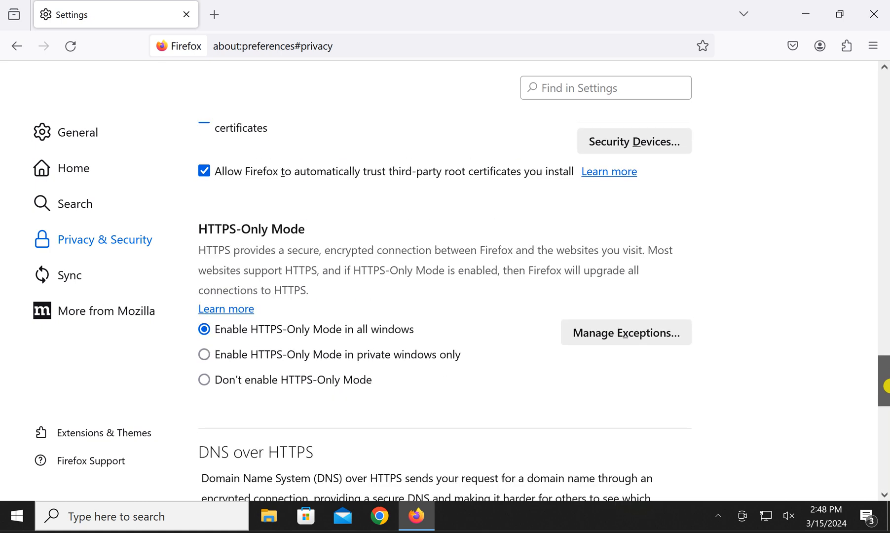
{"action": "scroll", "scroll_direction": "down", "scroll_amount": 3}
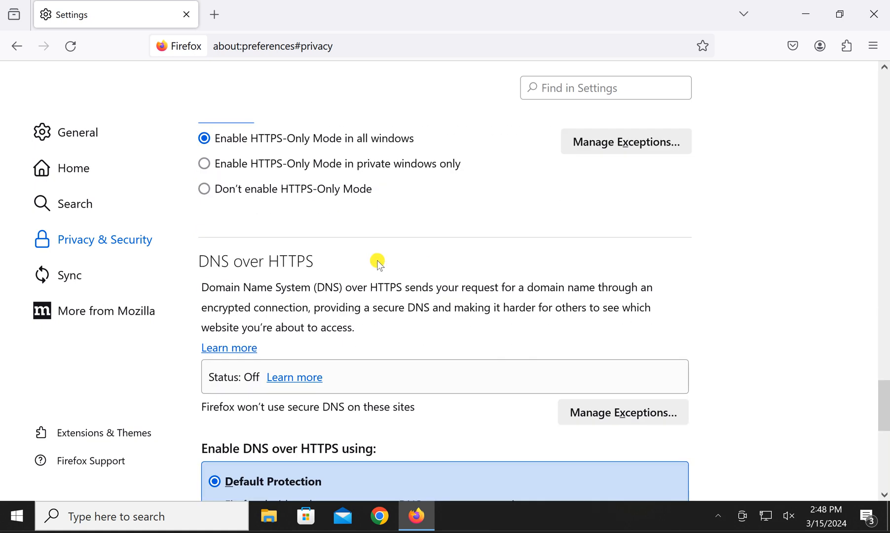
{"action": "mouse_move", "coordinate": [224, 248]}
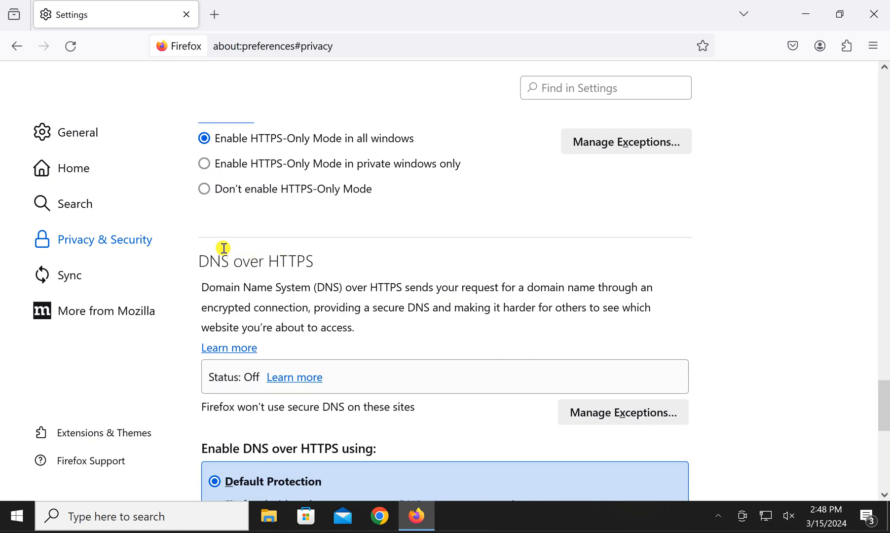
{"action": "mouse_move", "coordinate": [256, 265]}
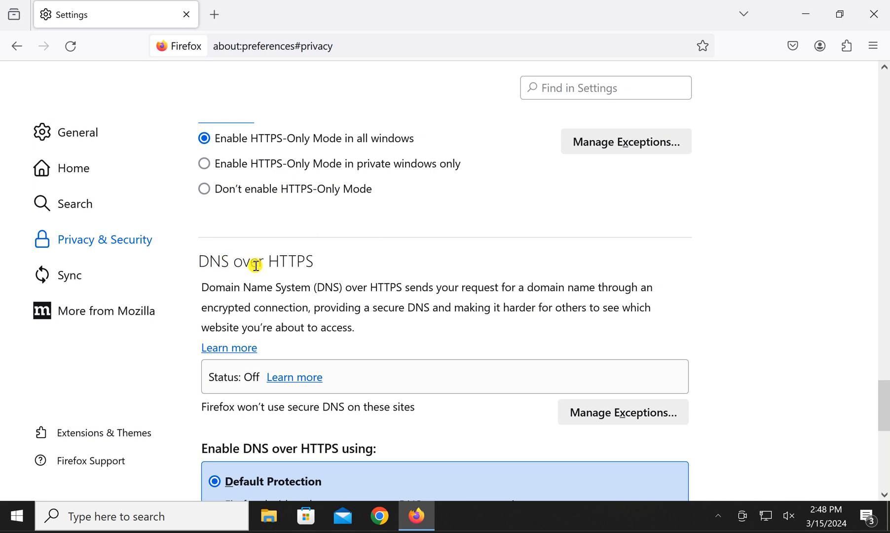
{"action": "mouse_move", "coordinate": [888, 404]}
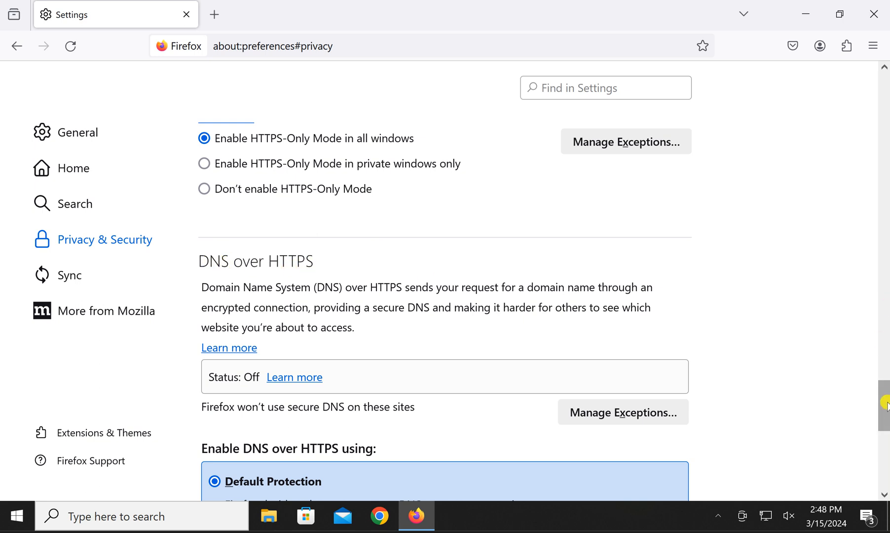
{"action": "scroll", "scroll_direction": "down", "scroll_amount": 3}
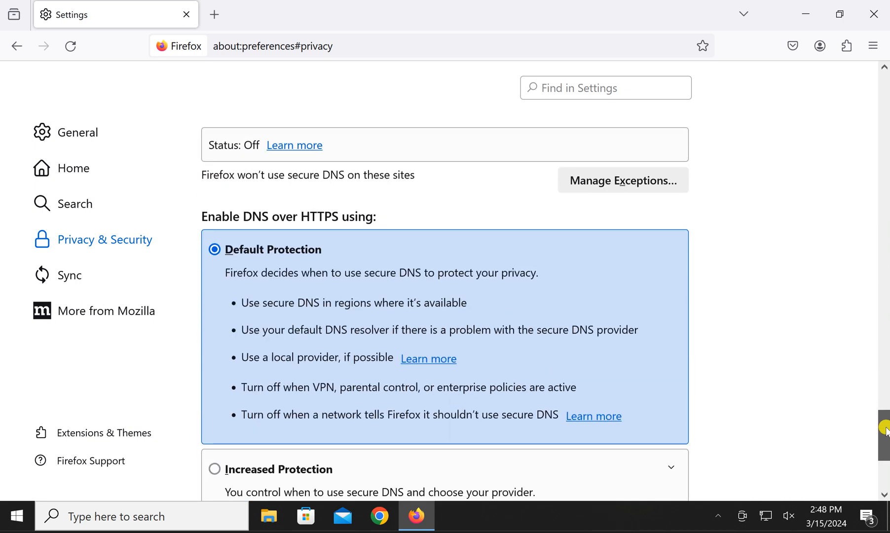
{"action": "scroll", "scroll_direction": "up", "scroll_amount": 3}
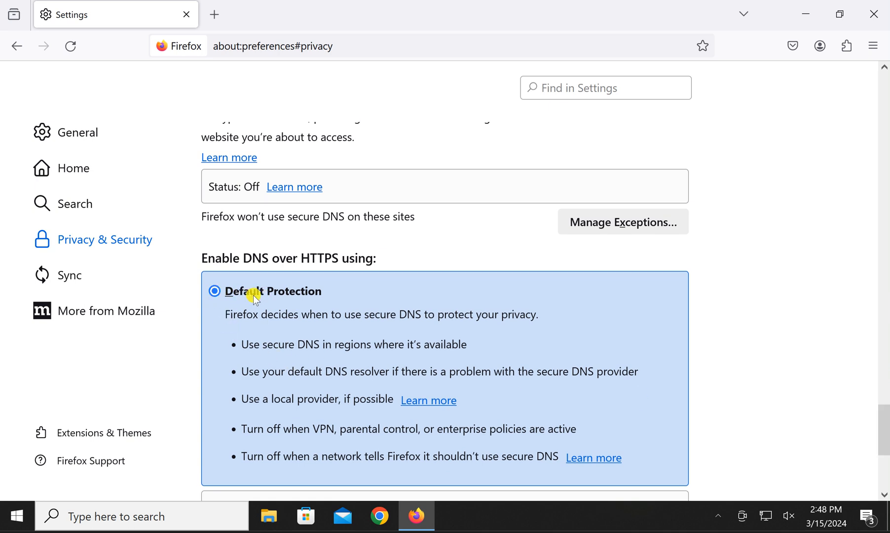
{"action": "mouse_move", "coordinate": [284, 299]}
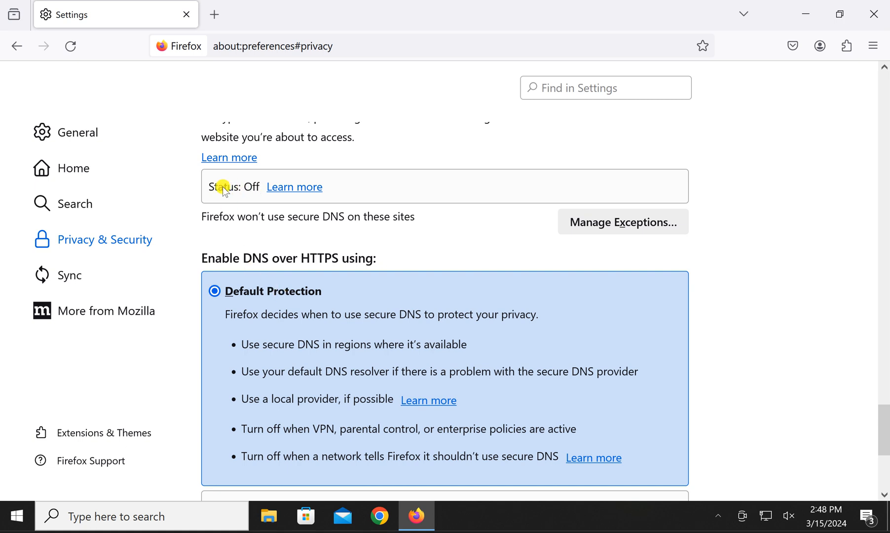
Set DNS over HTTPS to Max Protection, passing through Increased Protection
{"action": "scroll", "scroll_direction": "down", "scroll_amount": 3}
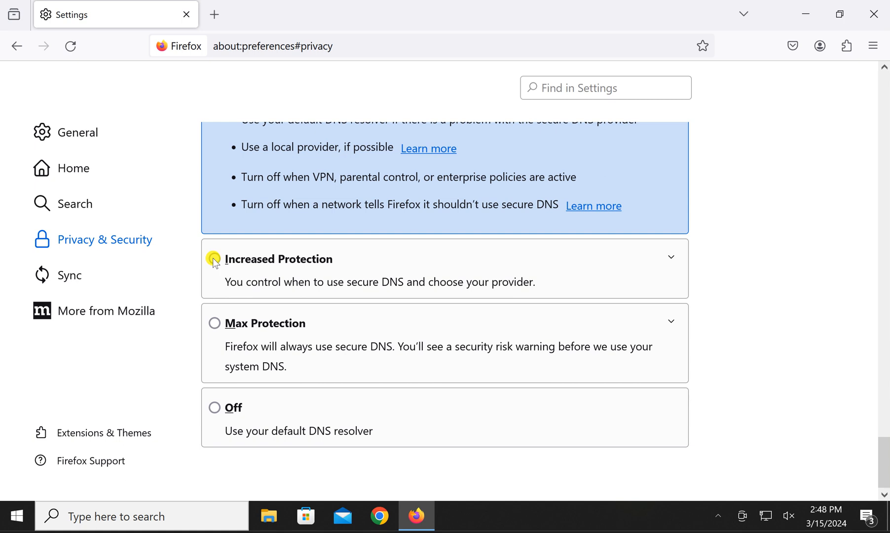
{"action": "left_click", "coordinate": [214, 259]}
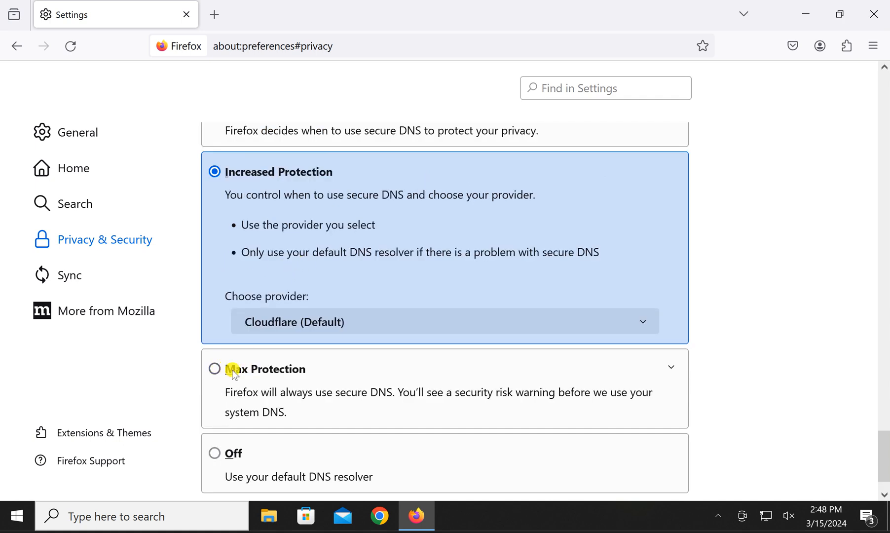
{"action": "left_click", "coordinate": [214, 368]}
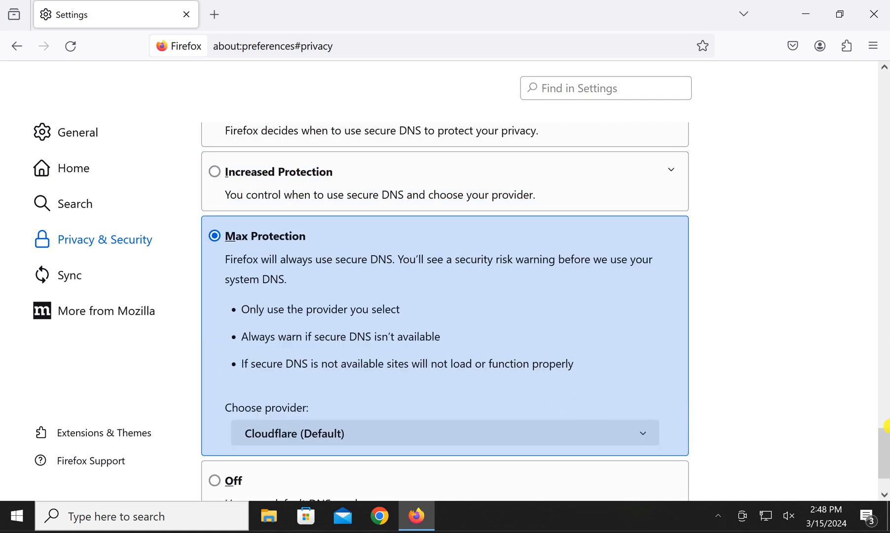
Try NextDNS as provider, then keep Cloudflare (Default)
{"action": "scroll", "scroll_direction": "down", "scroll_amount": 3}
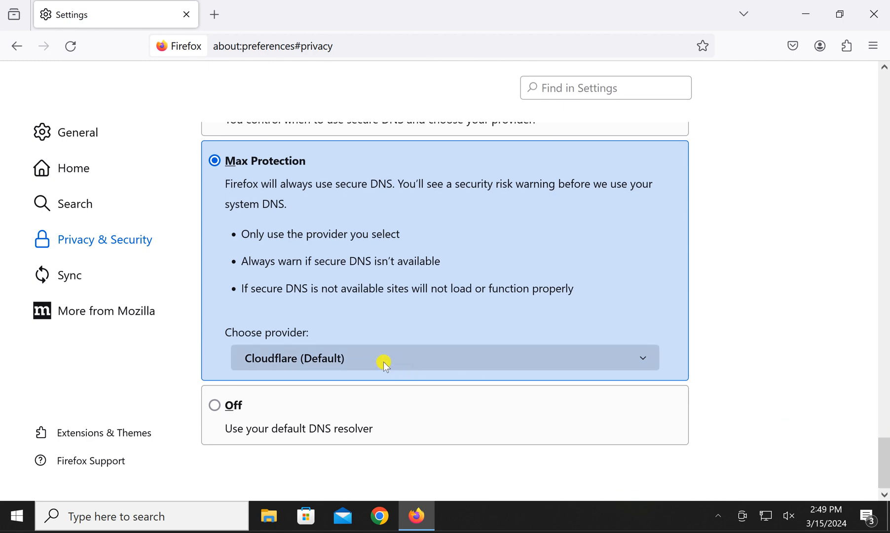
{"action": "mouse_move", "coordinate": [321, 364]}
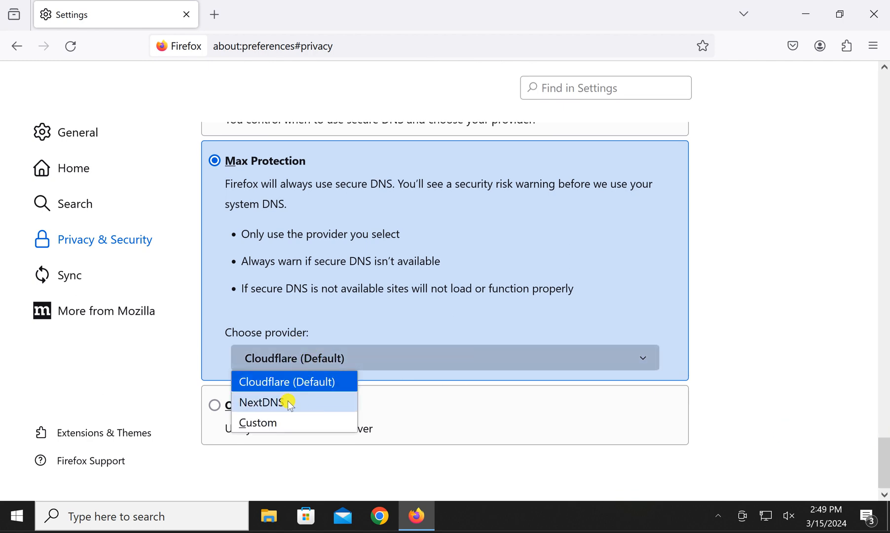
{"action": "left_click", "coordinate": [261, 401]}
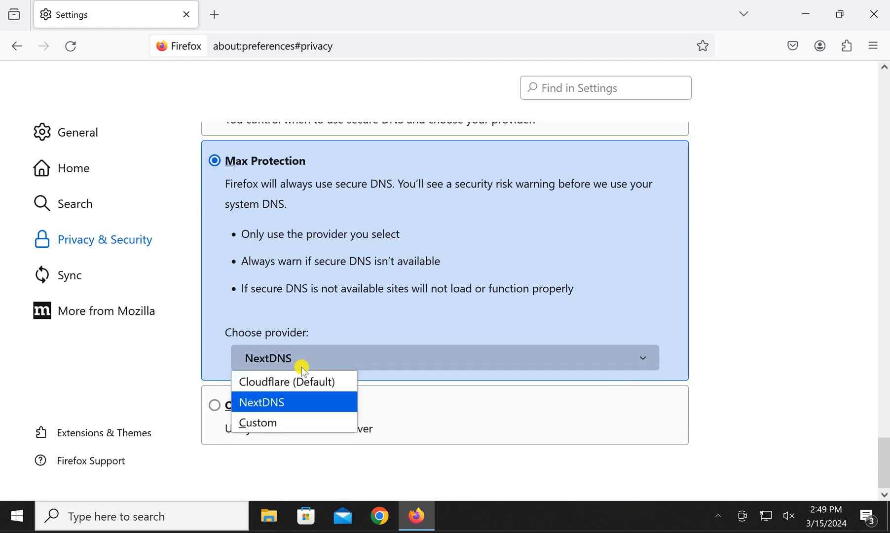
{"action": "left_click", "coordinate": [285, 381]}
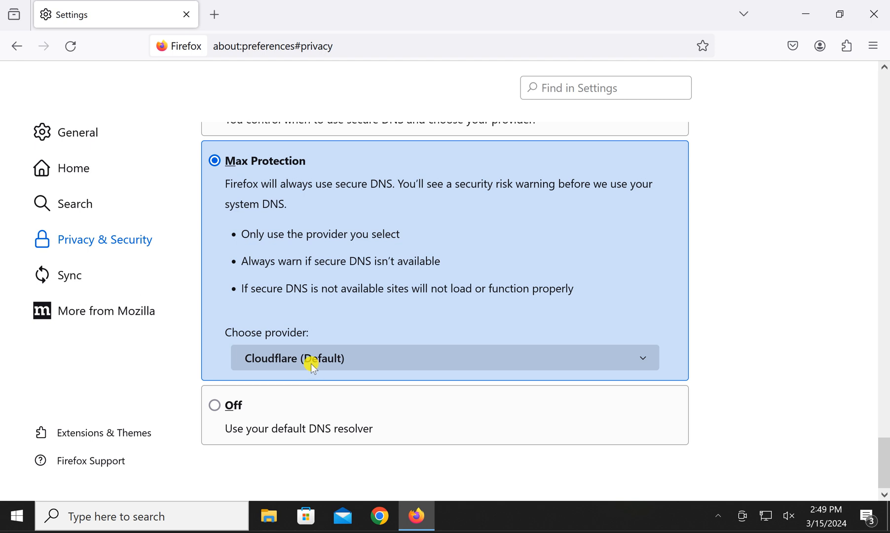
{"action": "mouse_move", "coordinate": [310, 354]}
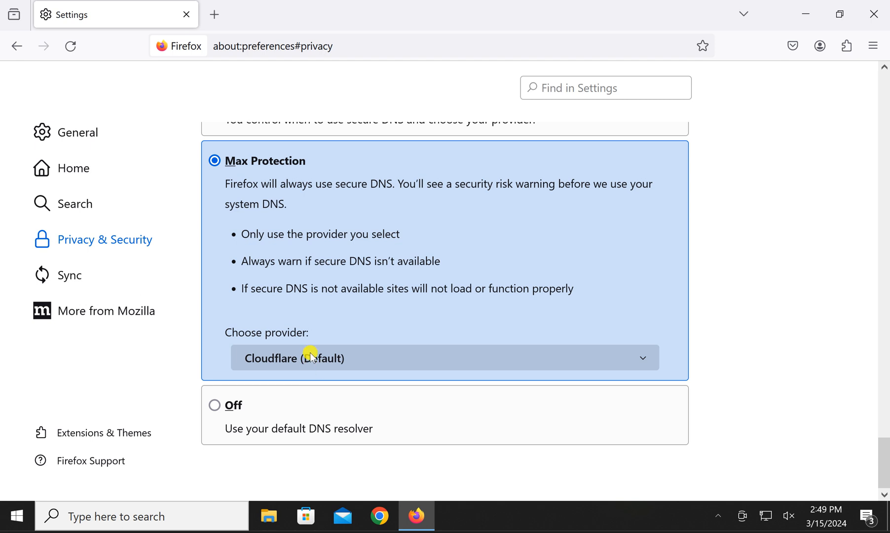